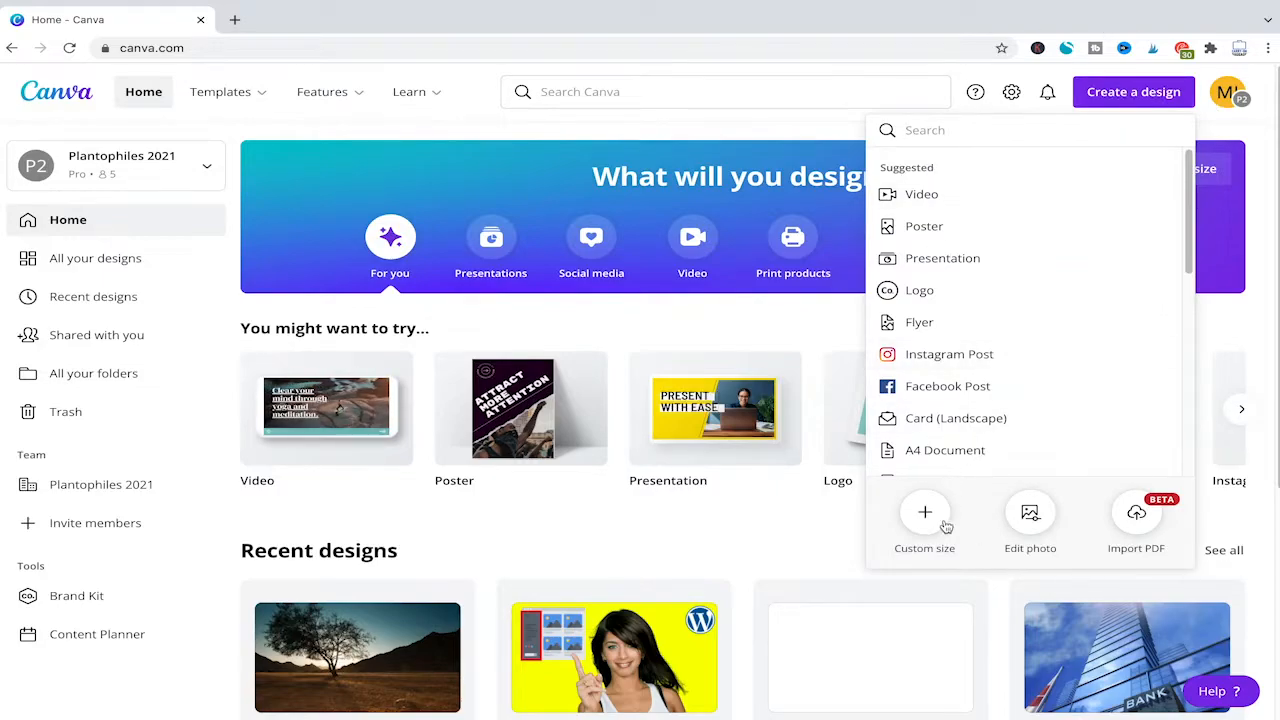
# Create a custom-size blank design of 1280 × 720 px
pyautogui.click(924, 512)
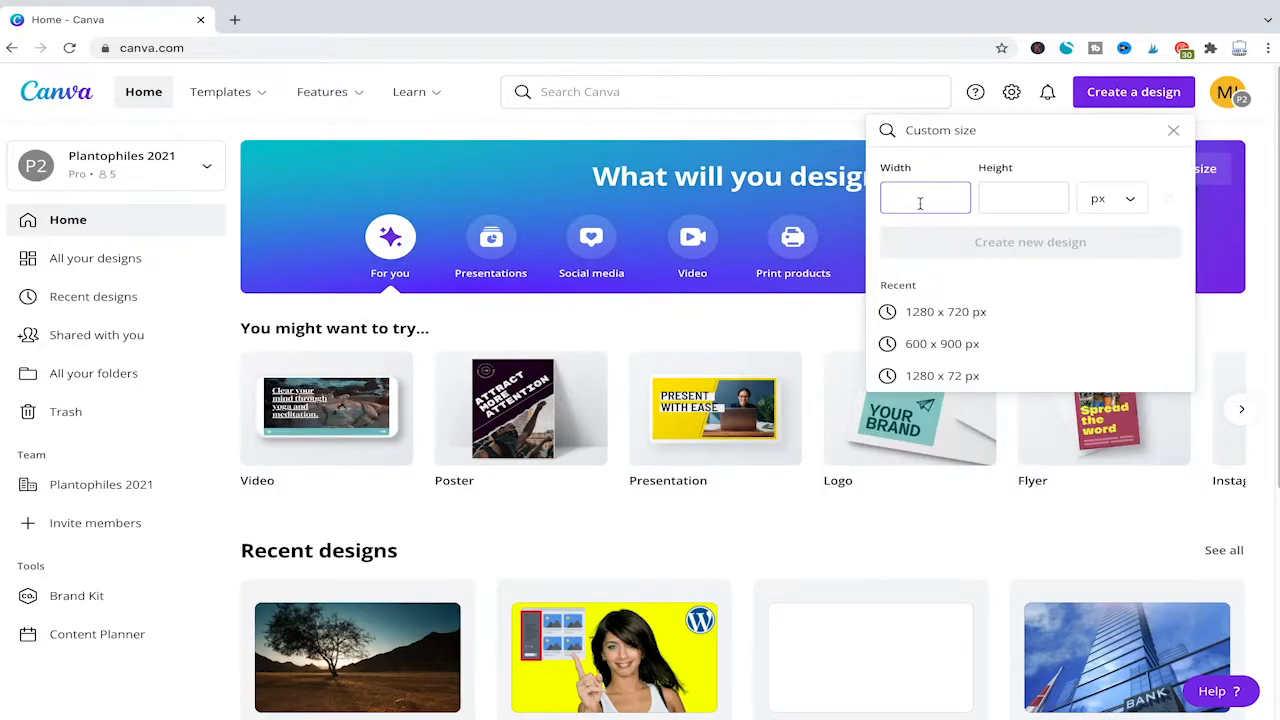
pyautogui.write('1280')
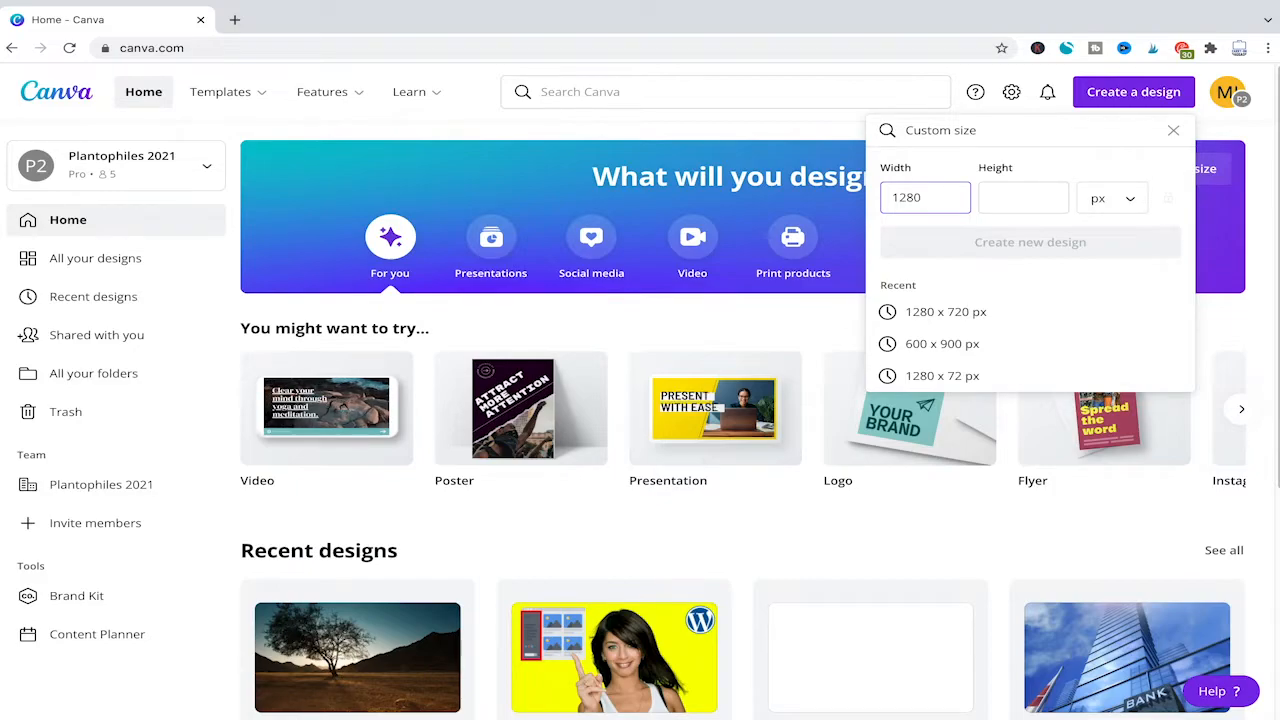
pyautogui.write('720')
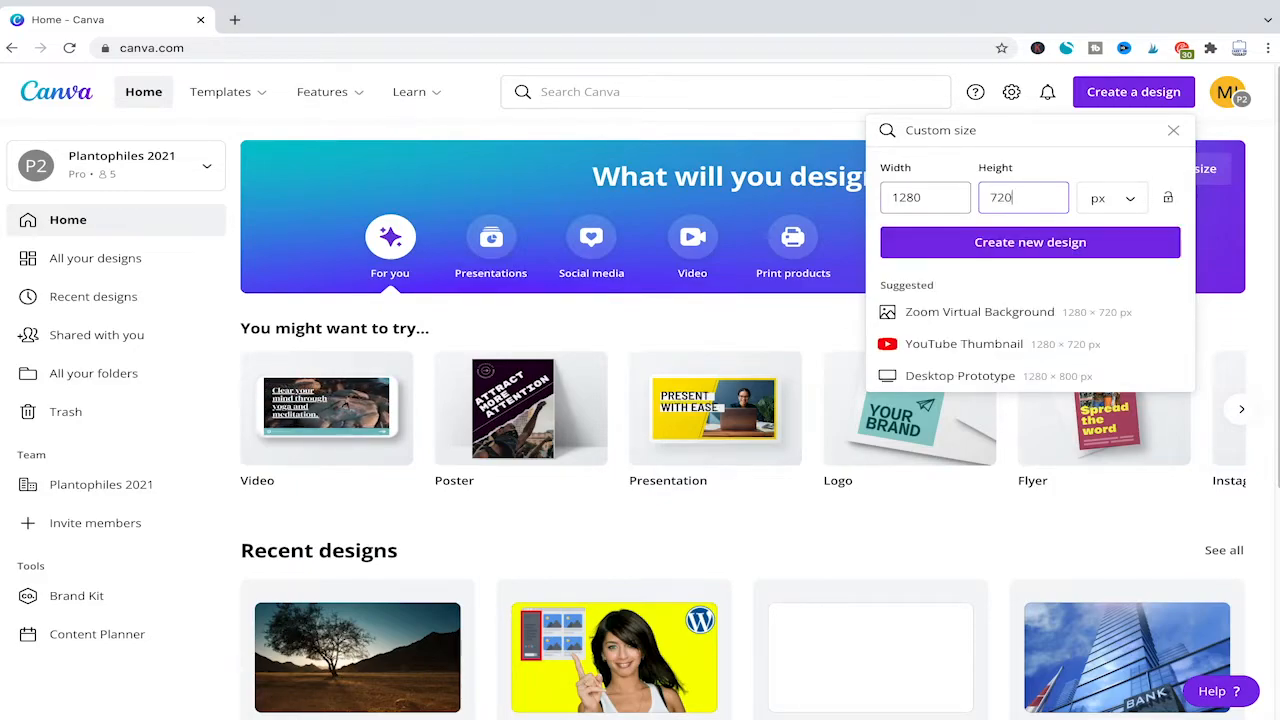
pyautogui.click(1030, 242)
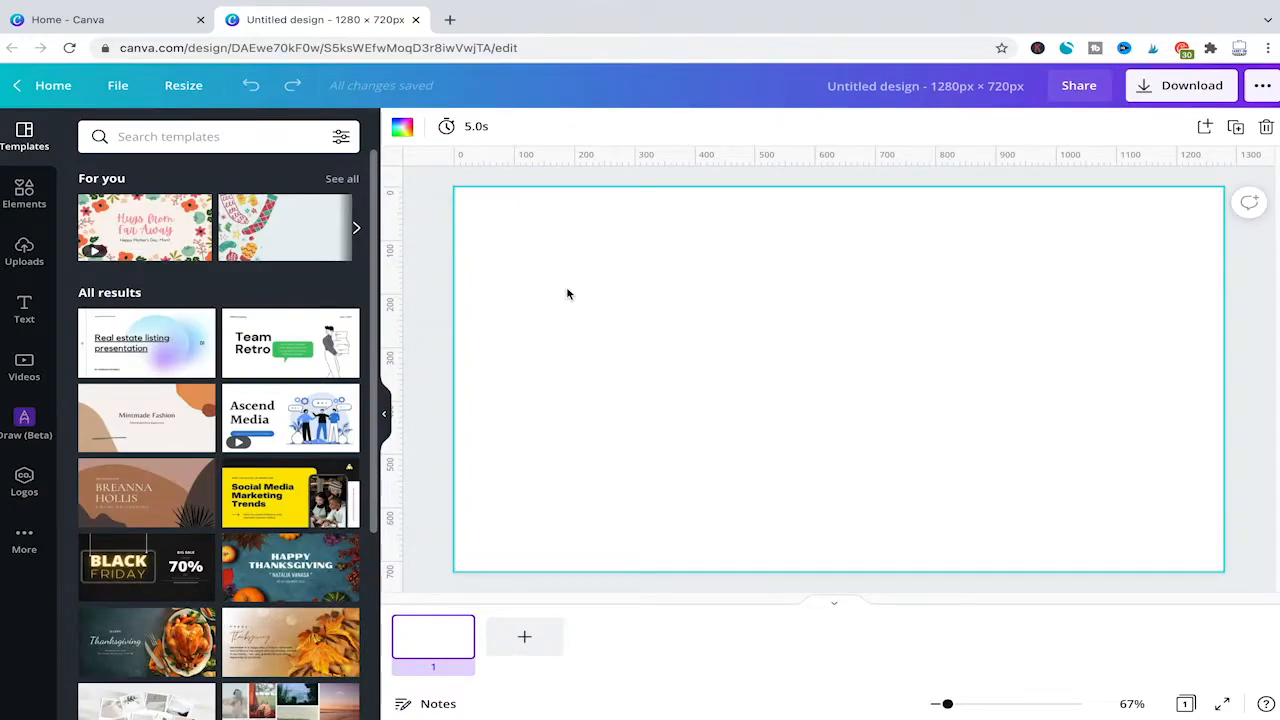
pyautogui.moveTo(118, 455)
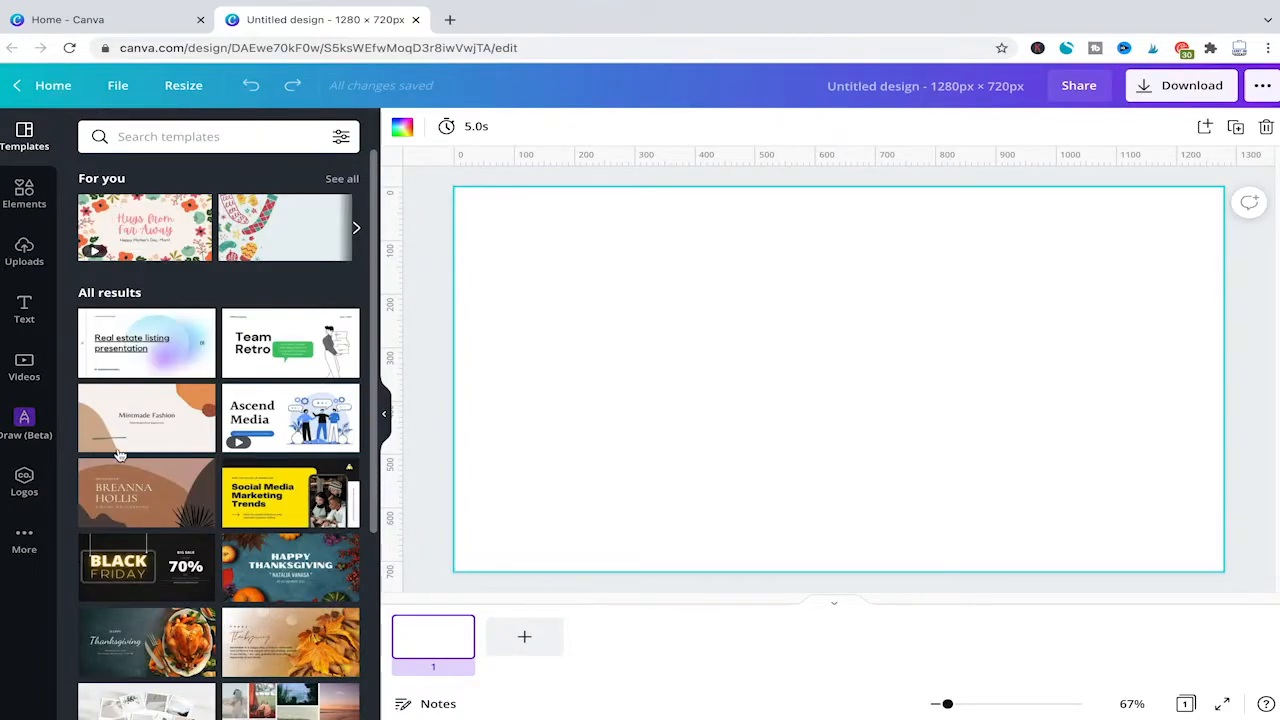
pyautogui.moveTo(291, 497)
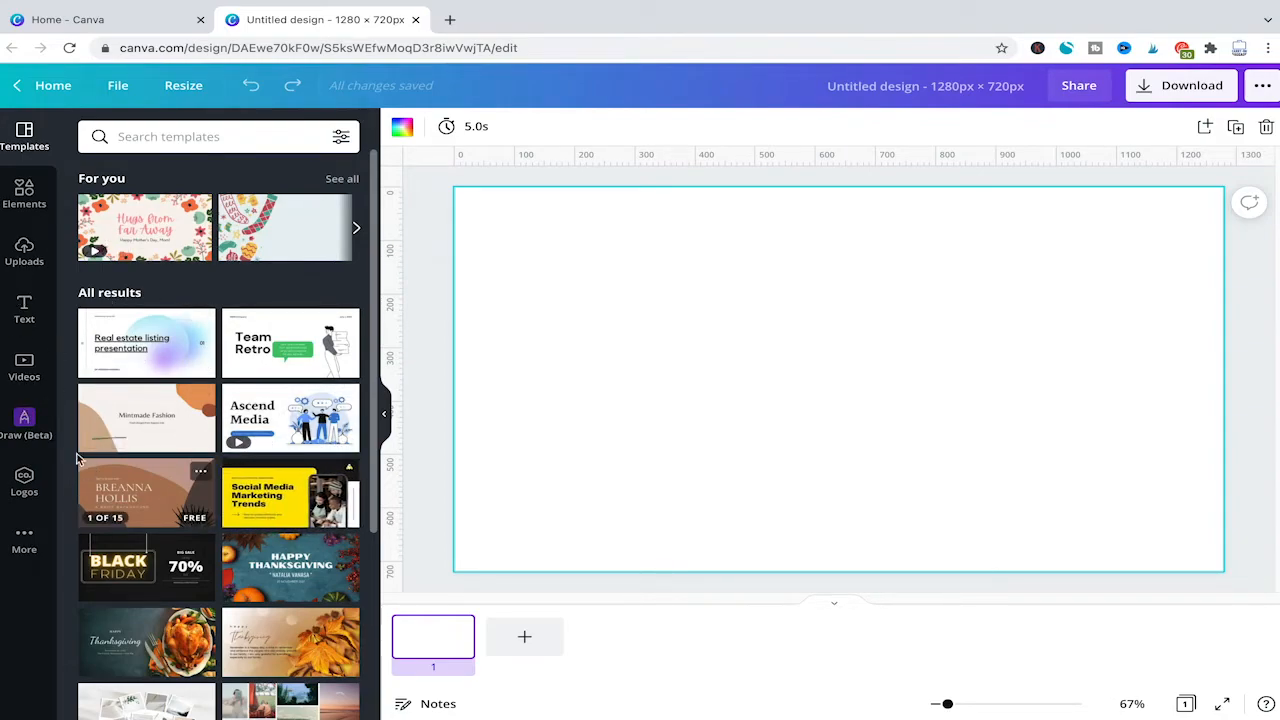
pyautogui.moveTo(24, 420)
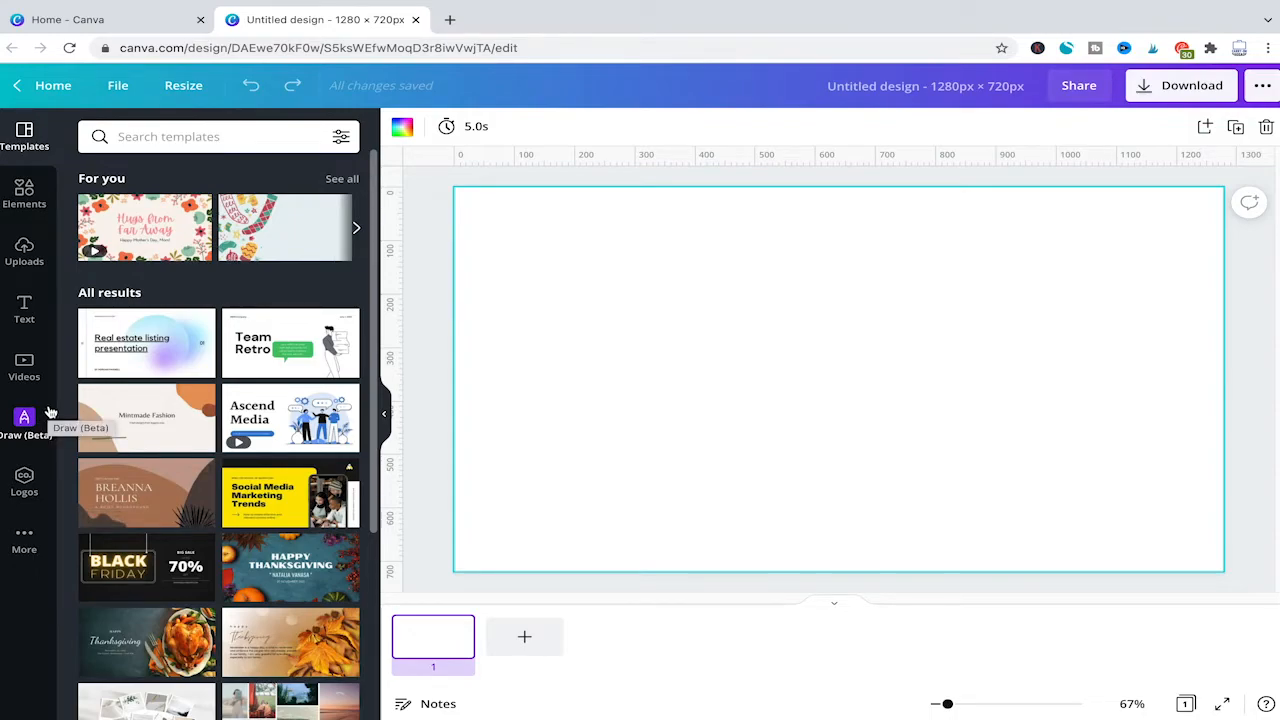
pyautogui.moveTo(93, 276)
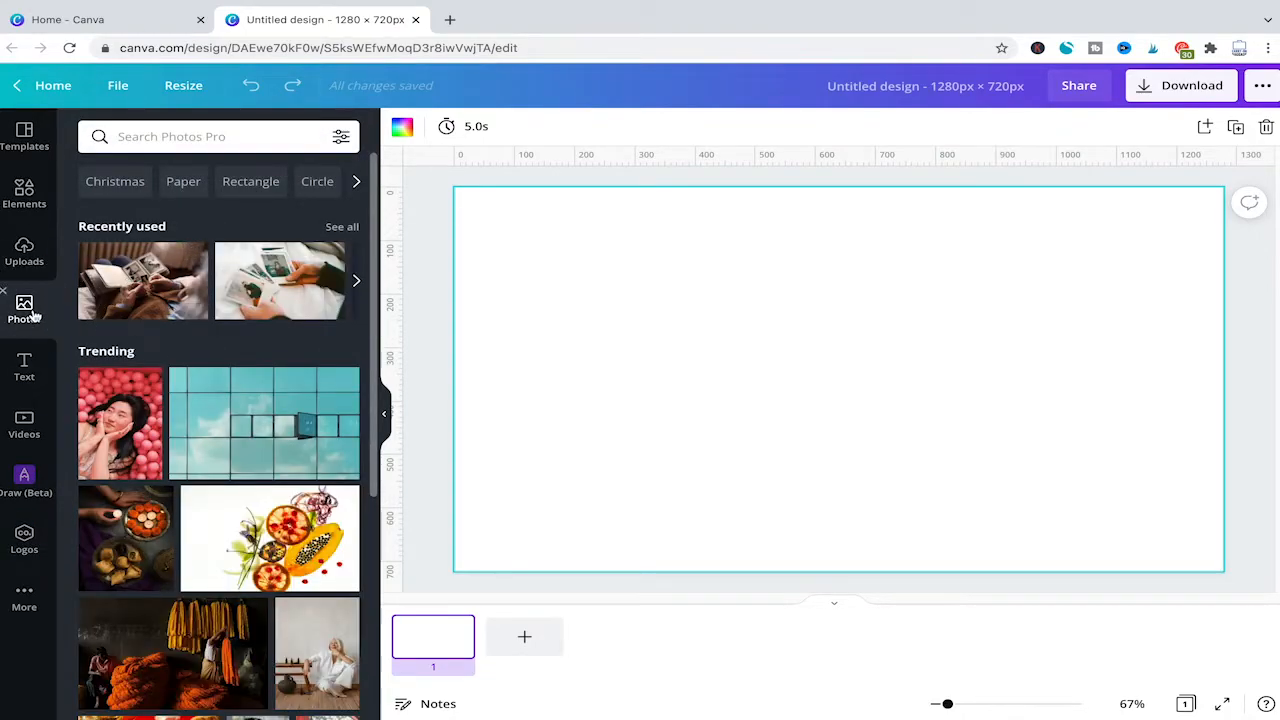
pyautogui.moveTo(24, 310)
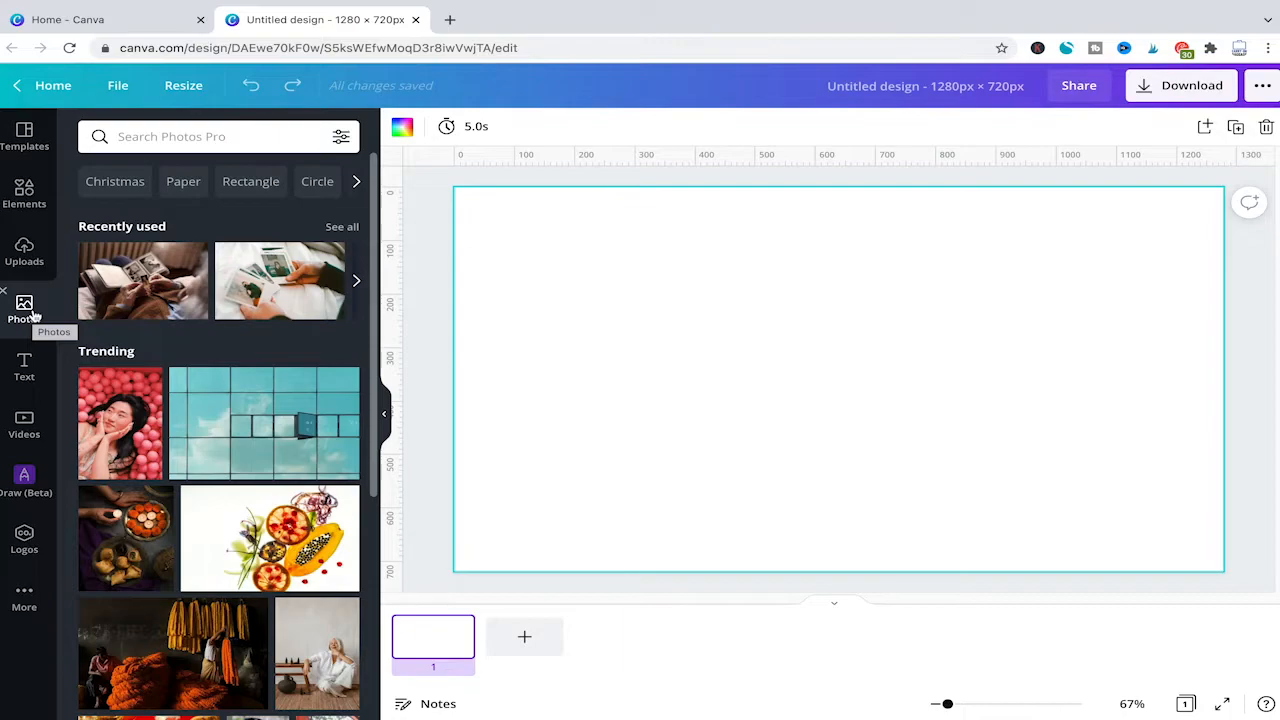
pyautogui.moveTo(24, 420)
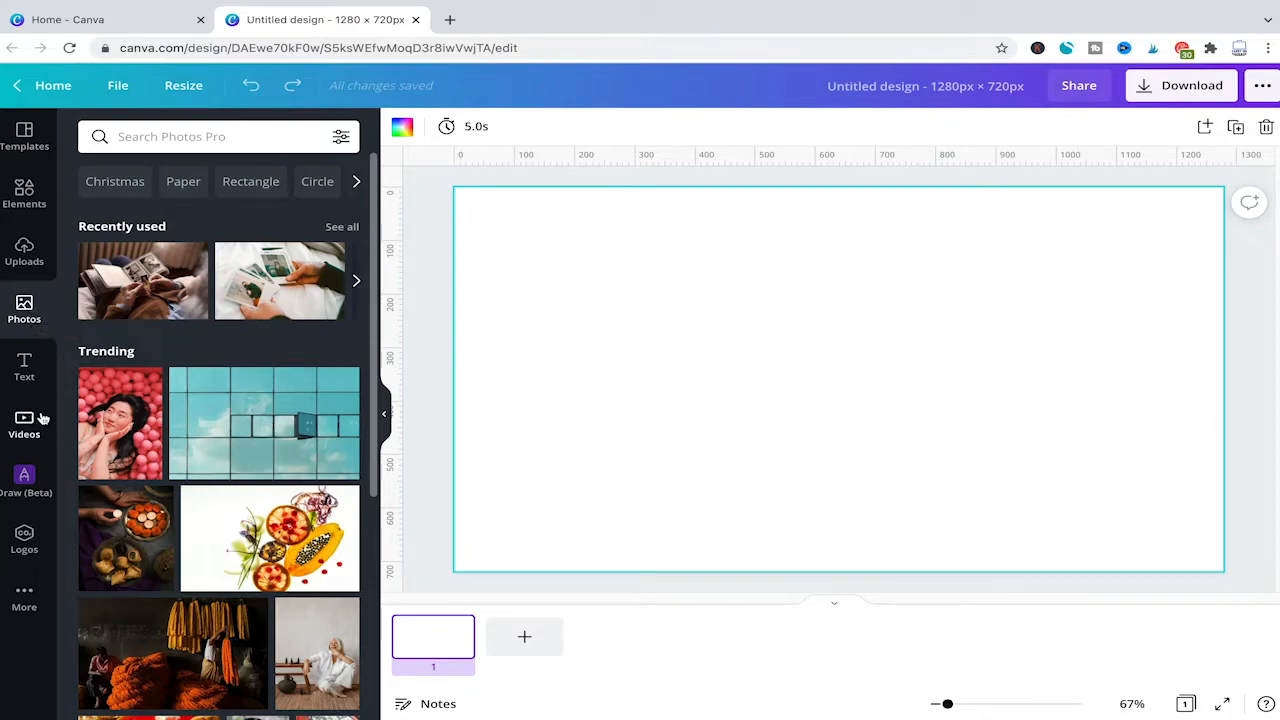
# Add Videos from the More menu to the sidebar, showing the stock video library
pyautogui.click(24, 420)
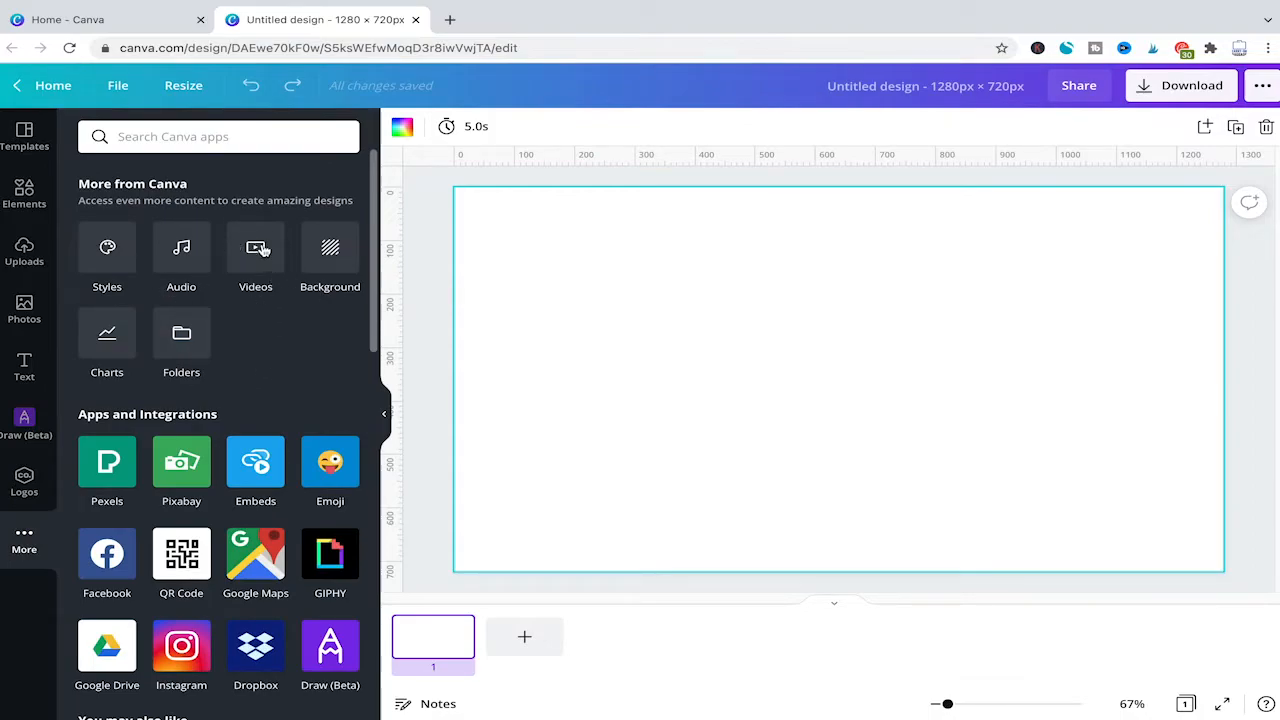
pyautogui.click(255, 255)
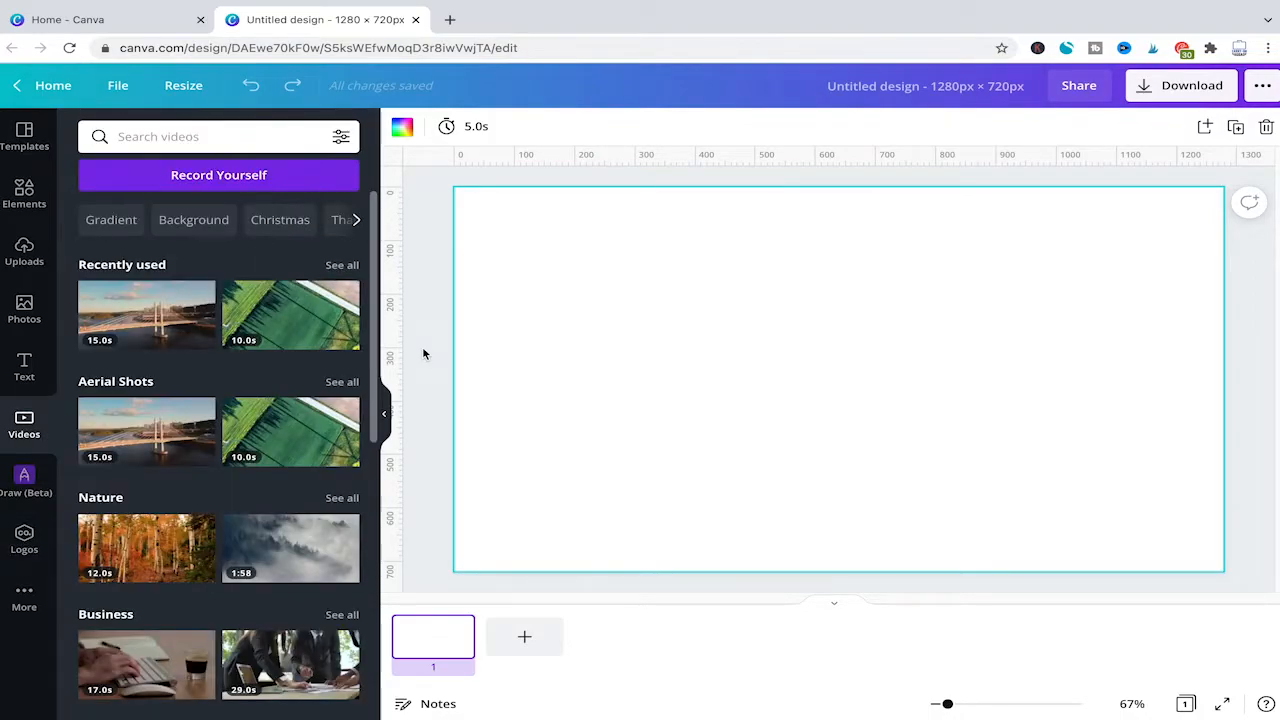